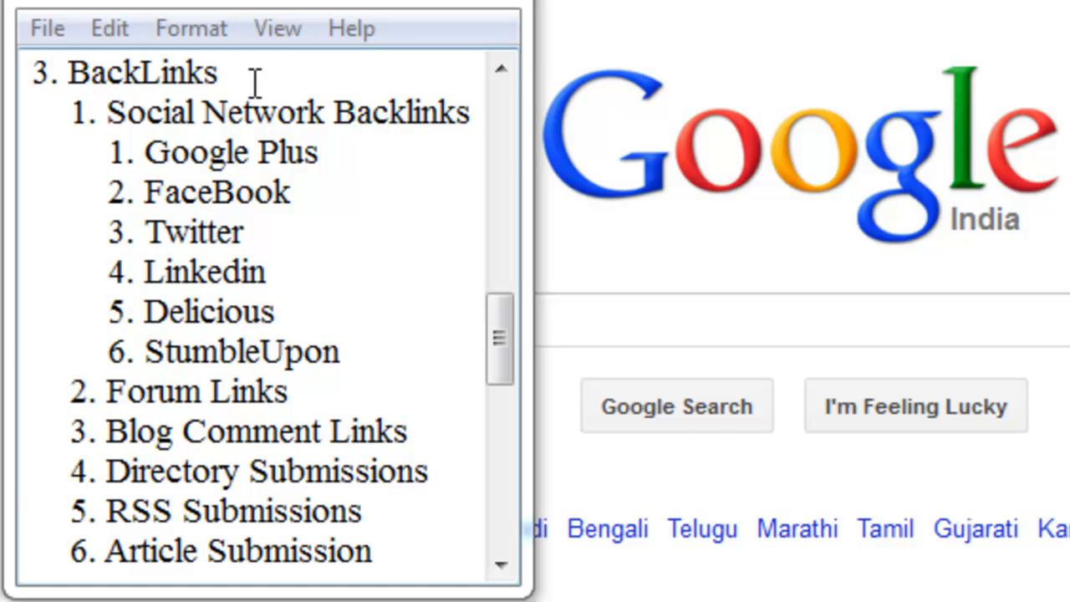
{"action": "mouse_move", "coordinate": [466, 114]}
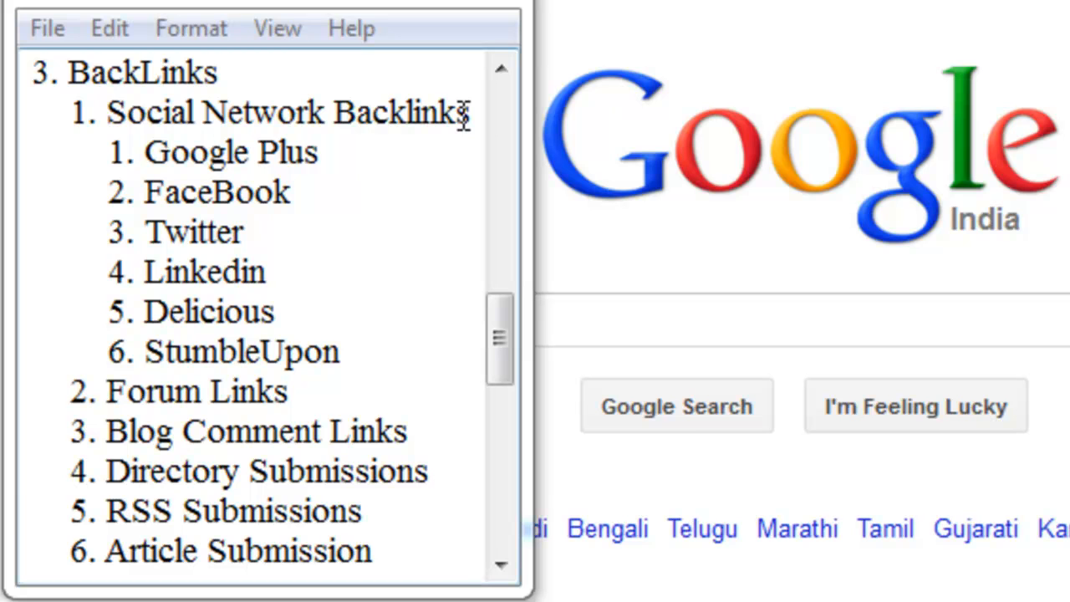
{"action": "mouse_move", "coordinate": [142, 158]}
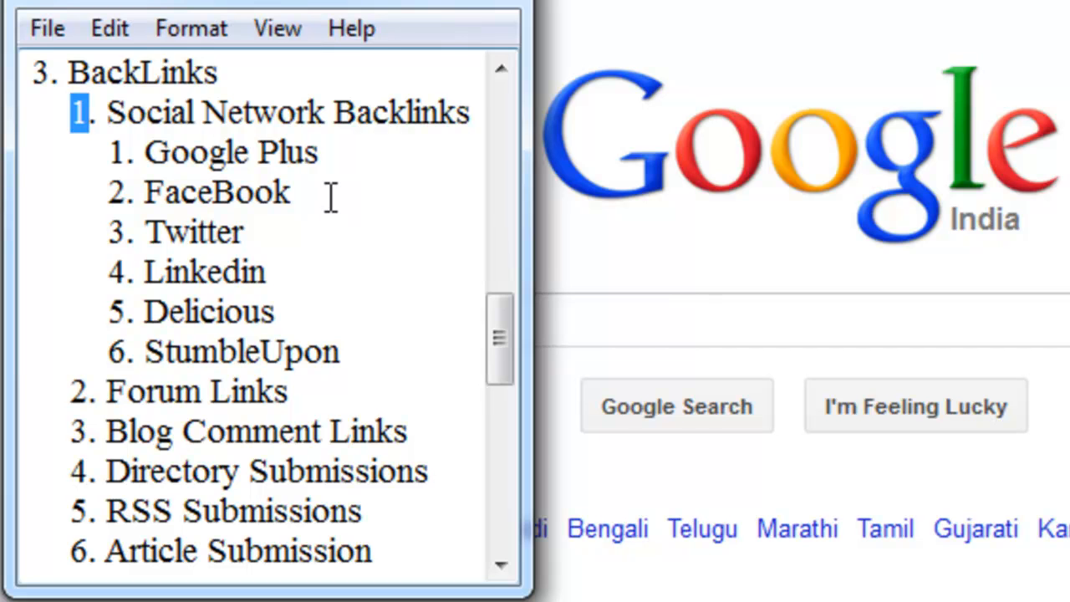
{"action": "mouse_move", "coordinate": [295, 341]}
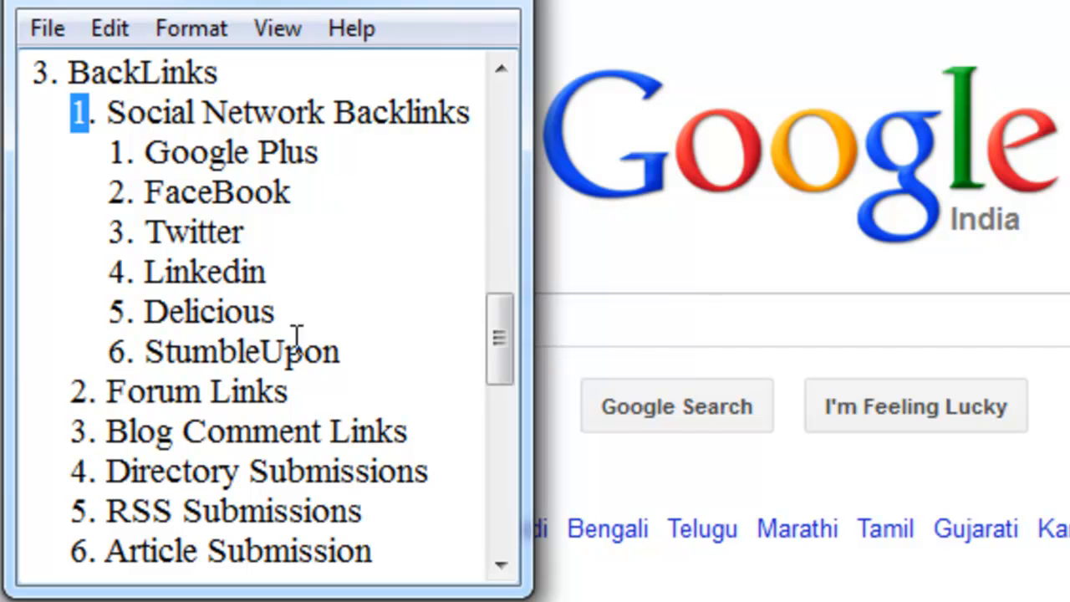
Step: Highlight the six social network sites from Linkedin through StumbleUpon, clearing and re-highlighting them in turn
{"action": "left_click_drag", "start_coordinate": [109, 271], "coordinate": [338, 351]}
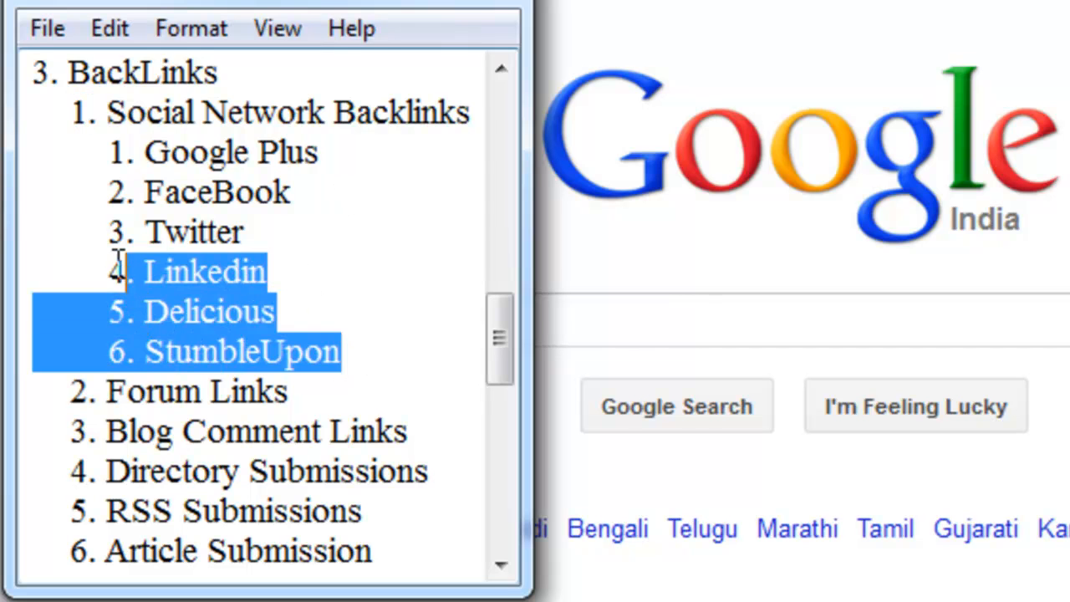
{"action": "left_click_drag", "start_coordinate": [109, 271], "coordinate": [25, 175]}
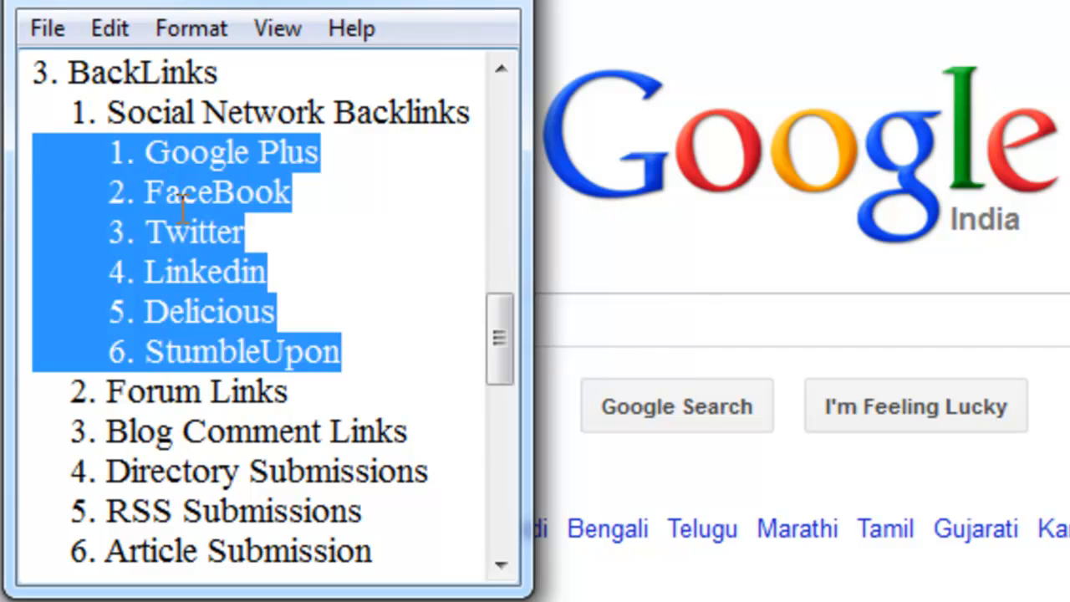
{"action": "left_click", "coordinate": [364, 350]}
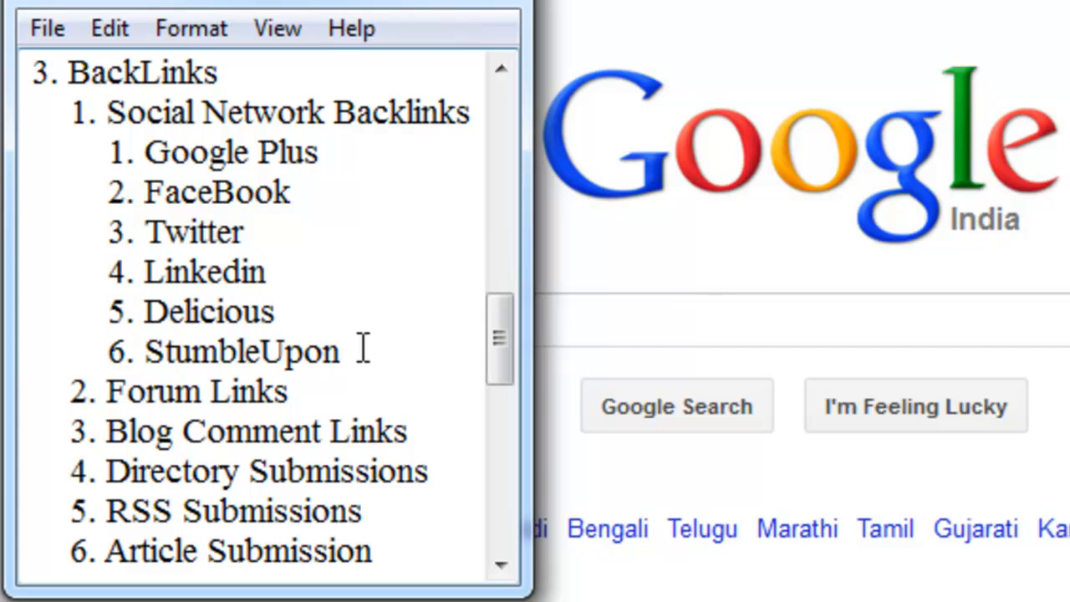
{"action": "left_click_drag", "start_coordinate": [109, 150], "coordinate": [338, 351]}
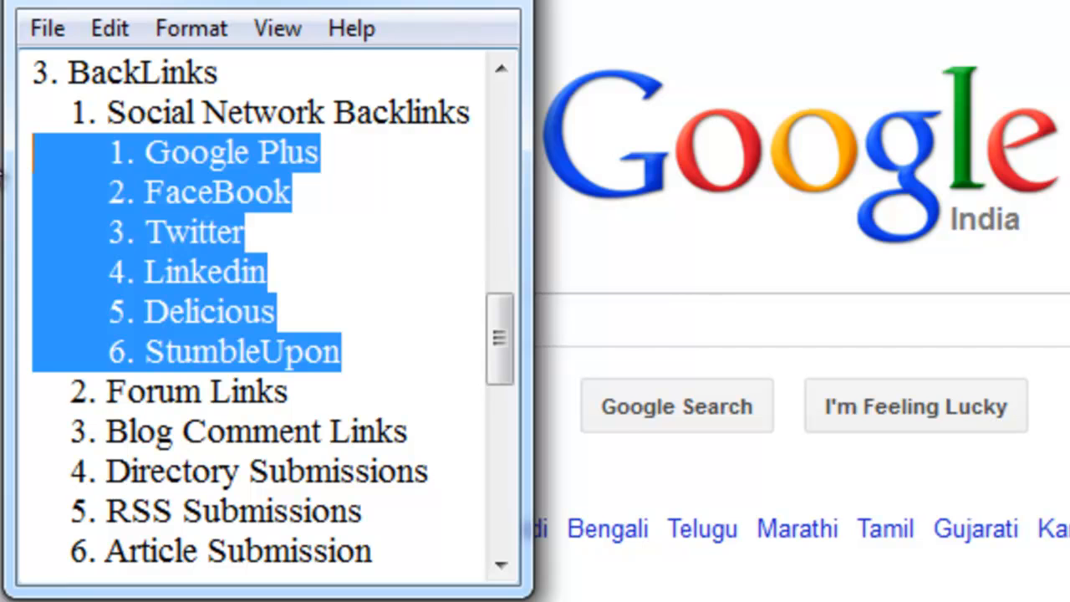
{"action": "left_click", "coordinate": [359, 391]}
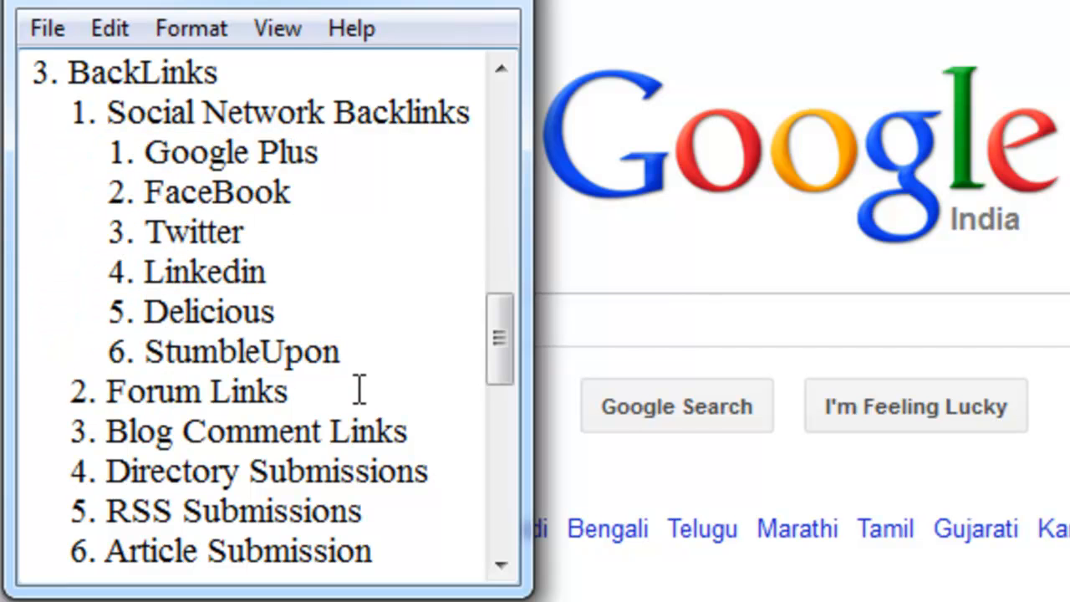
{"action": "mouse_move", "coordinate": [299, 398]}
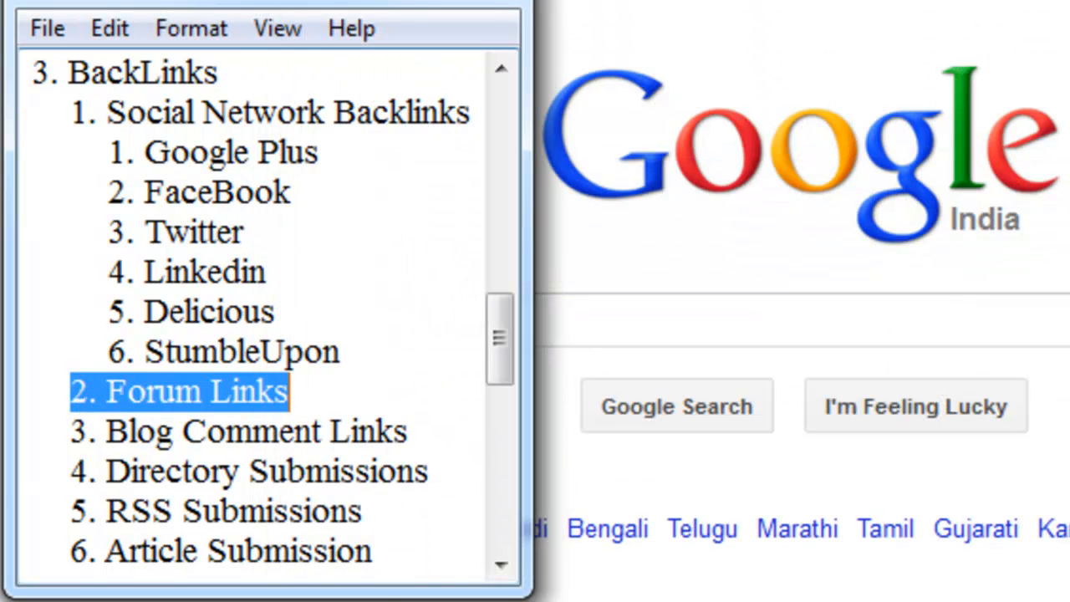
{"action": "mouse_move", "coordinate": [318, 393]}
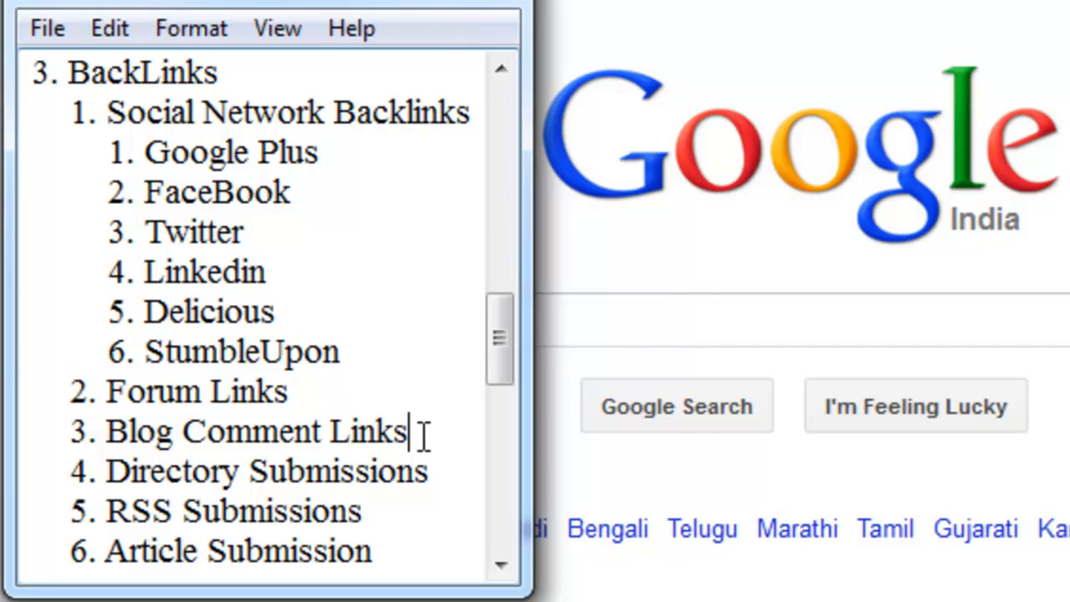
Step: Highlight the Blog Comment Links item in the backlinks outline
{"action": "left_click_drag", "start_coordinate": [107, 431], "coordinate": [409, 431]}
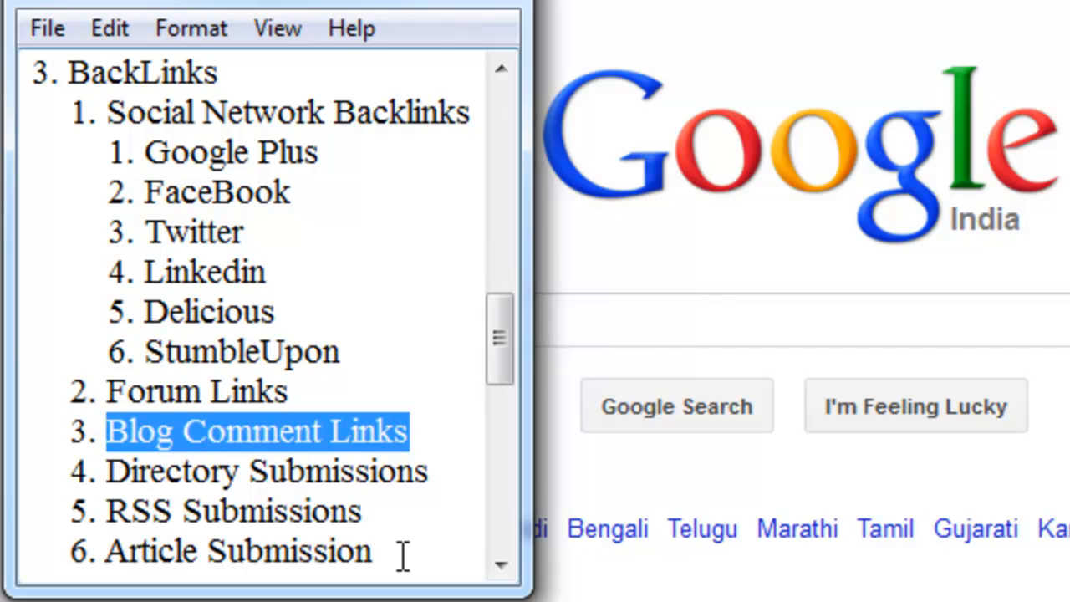
Step: Clear the Blog Comment Links highlight, then highlight all six backlink types with their social network sub-items
{"action": "left_click", "coordinate": [408, 431]}
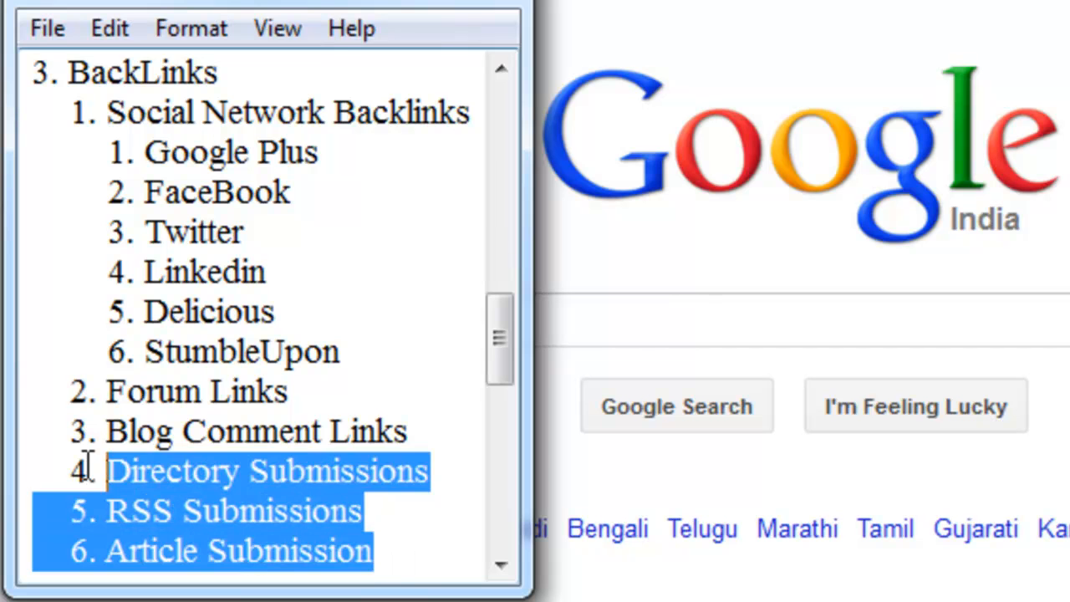
{"action": "key", "text": "ctrl+a"}
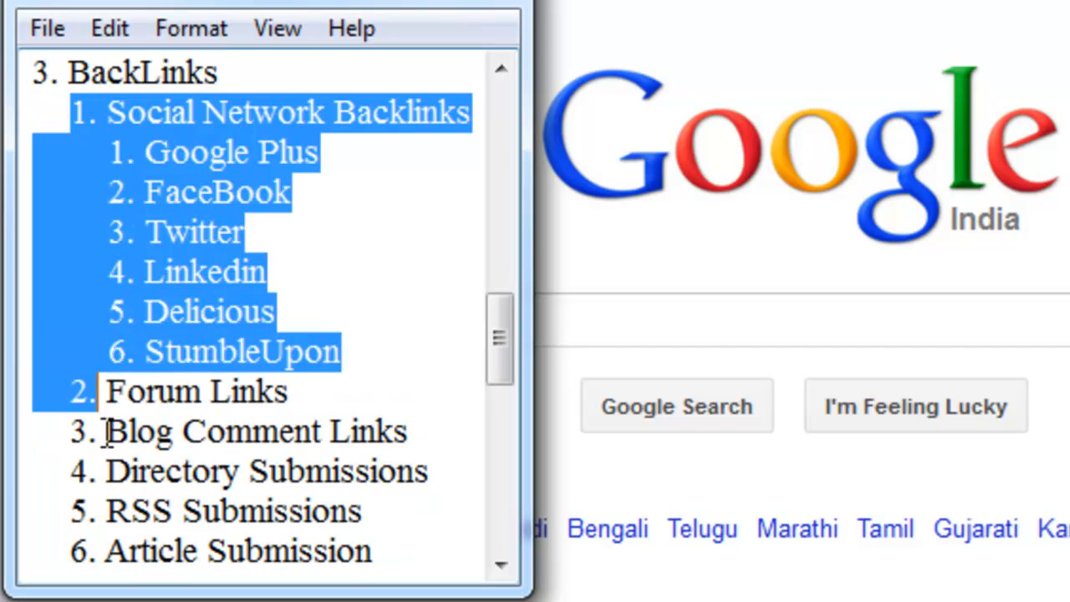
{"action": "left_click_drag", "start_coordinate": [100, 434], "coordinate": [421, 549]}
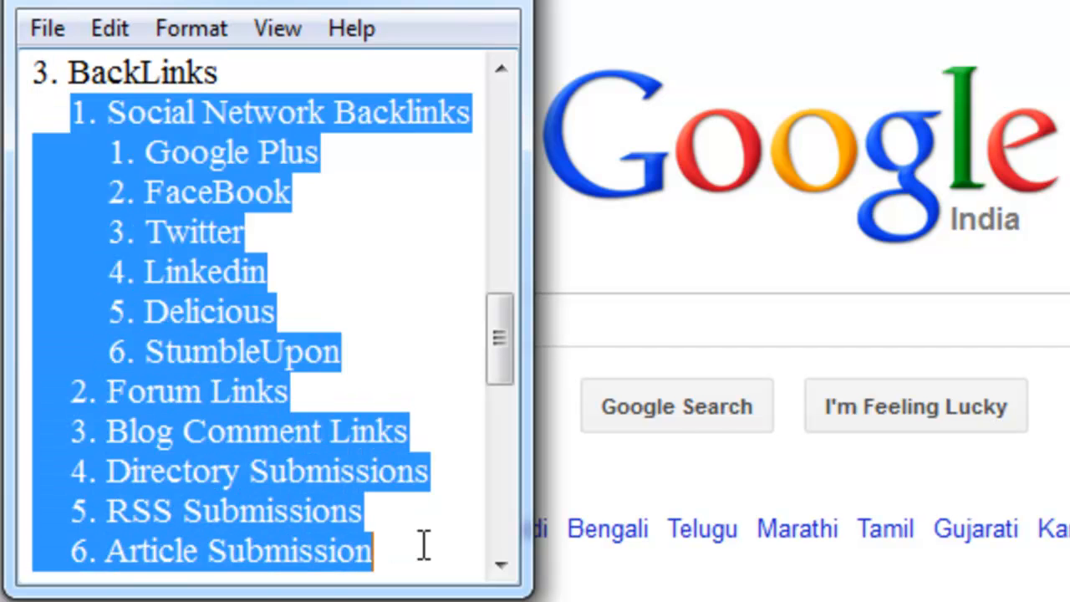